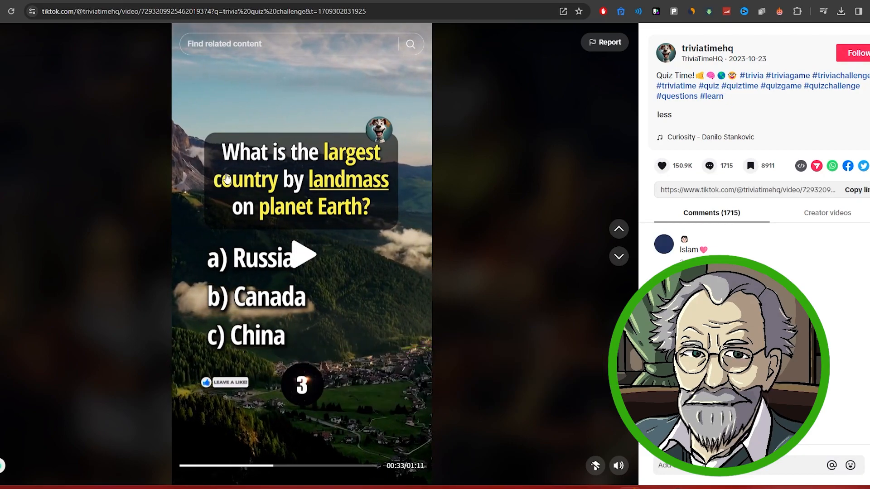
mouse_move(268, 141)
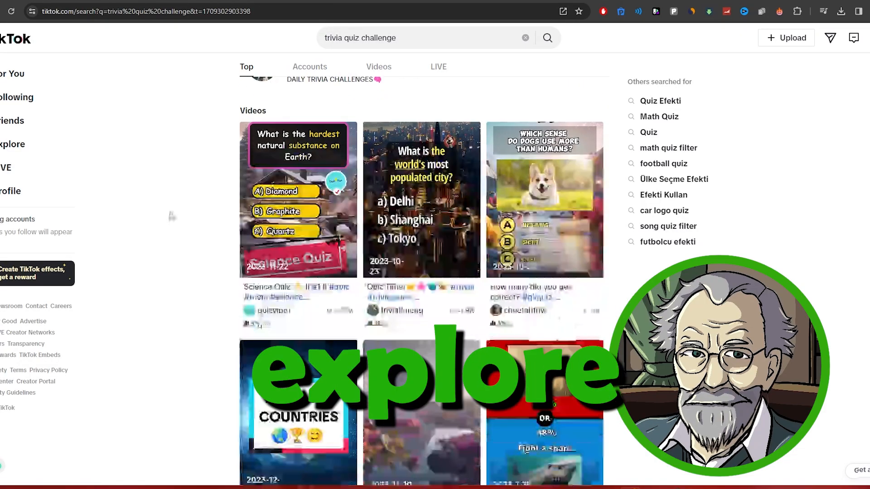
Browse the 'trivia quiz challenge' and 'did you know' TikTok search results
scroll("down", 3)
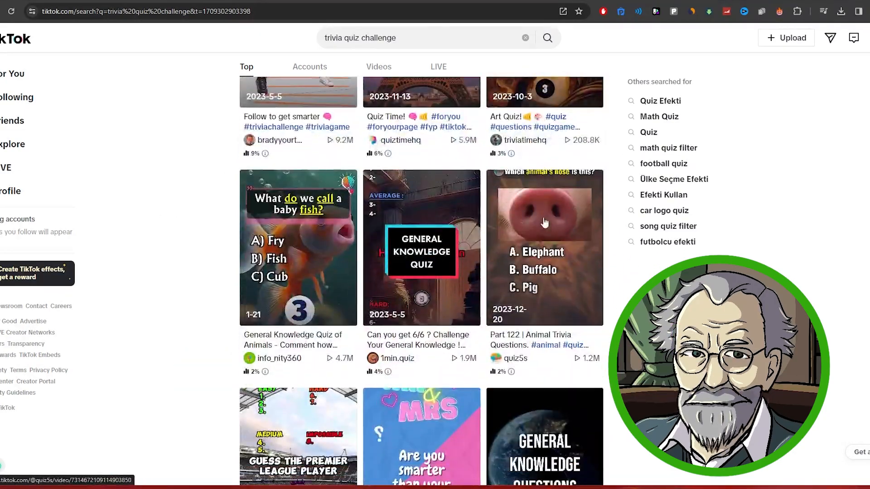
scroll("down", 3)
type("did you know")
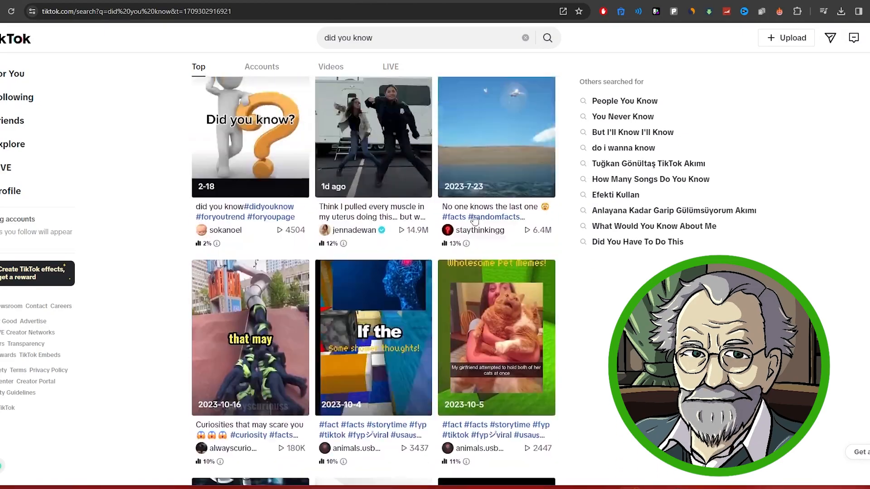
scroll("down", 3)
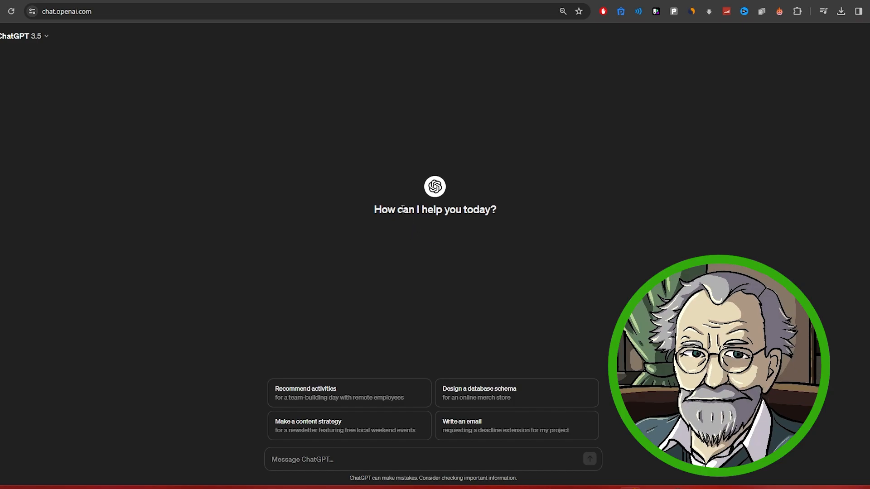
mouse_move(261, 306)
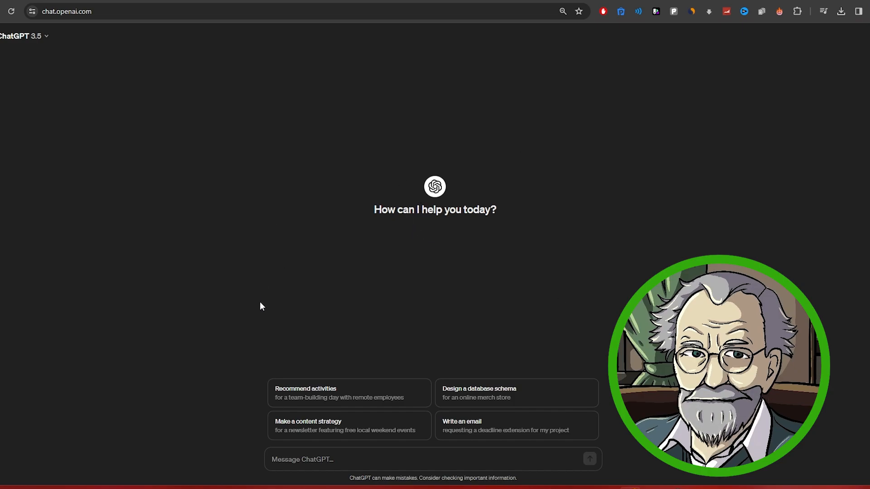
mouse_move(494, 99)
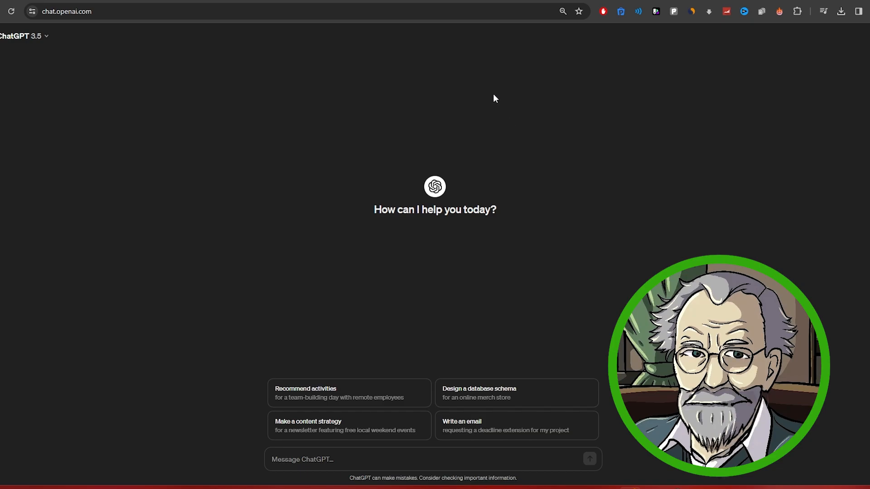
mouse_move(396, 186)
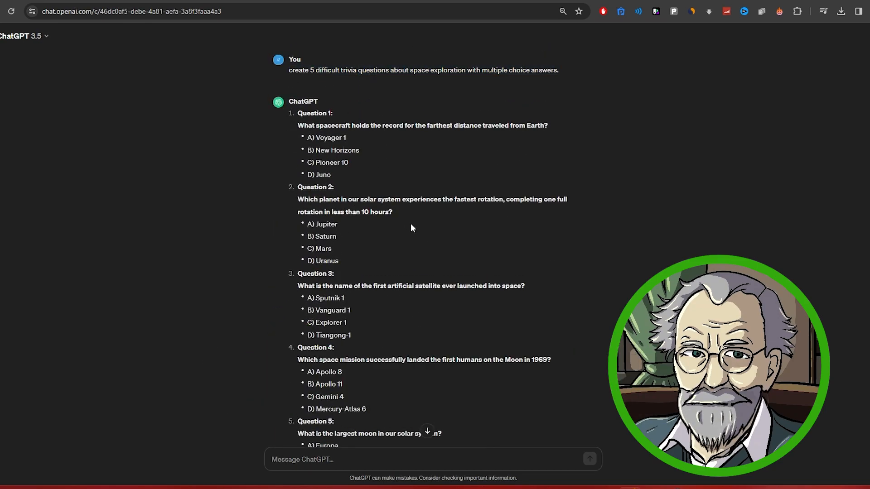
Review ChatGPT's five space trivia questions and answers, highlighting question 3's first option
scroll("down", 3)
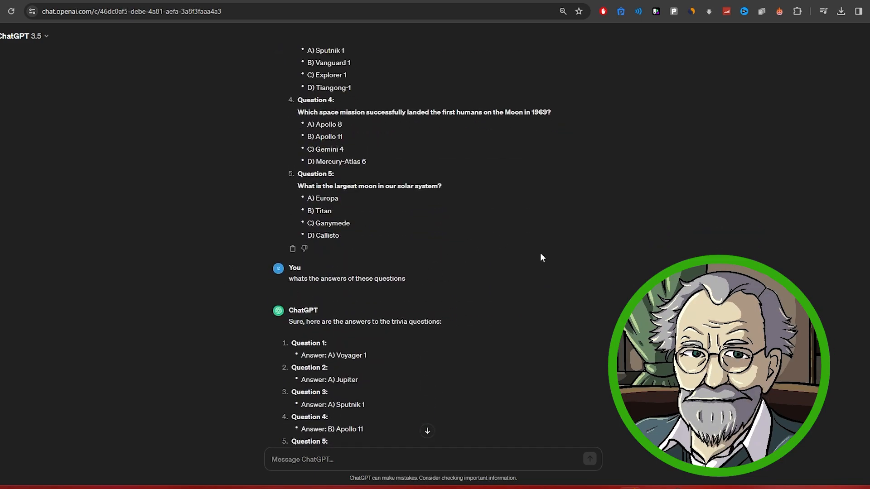
scroll("up", 3)
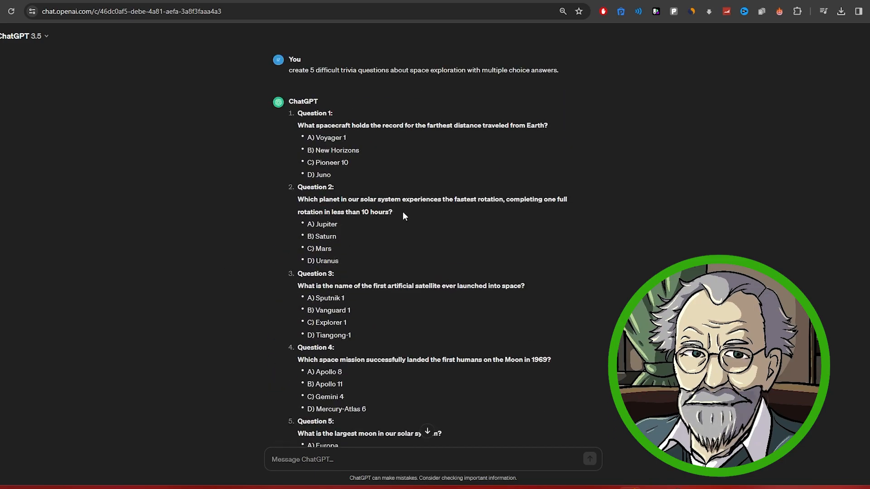
scroll("down", 3)
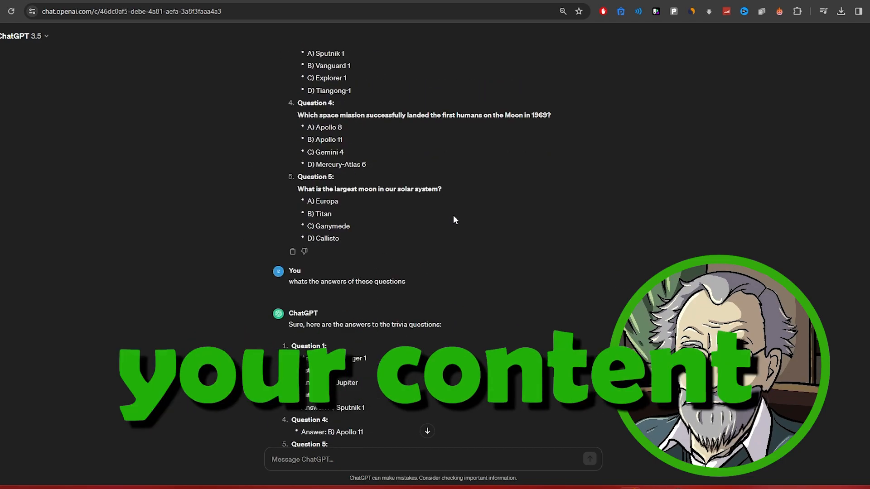
scroll("down", 3)
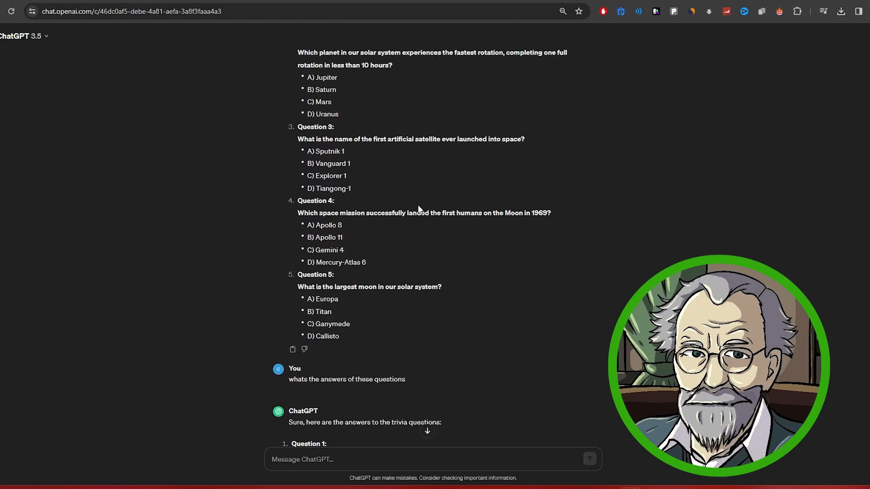
left_click_drag(297, 138, 344, 151)
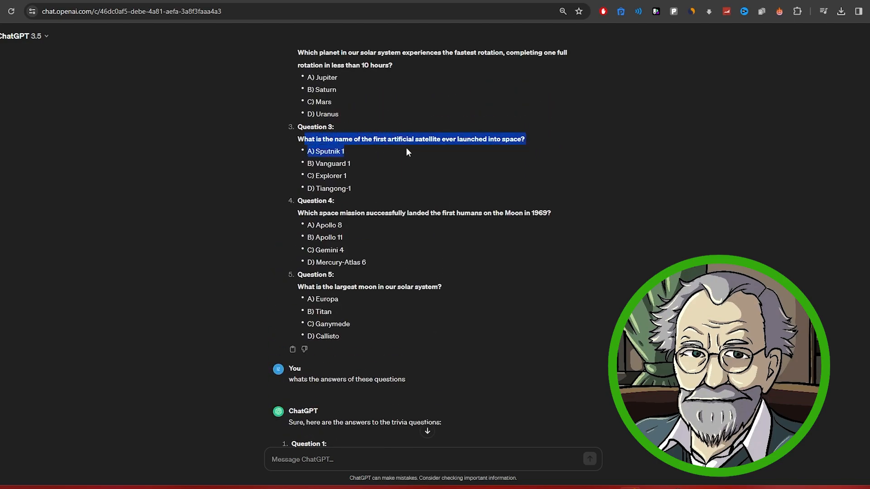
scroll("down", 3)
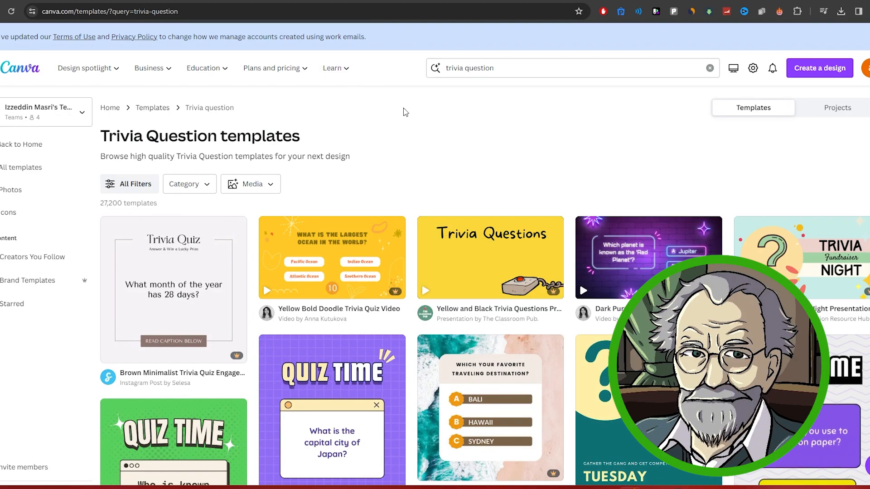
Refine the 'trivia question' template search and scroll through the results
left_click(554, 67)
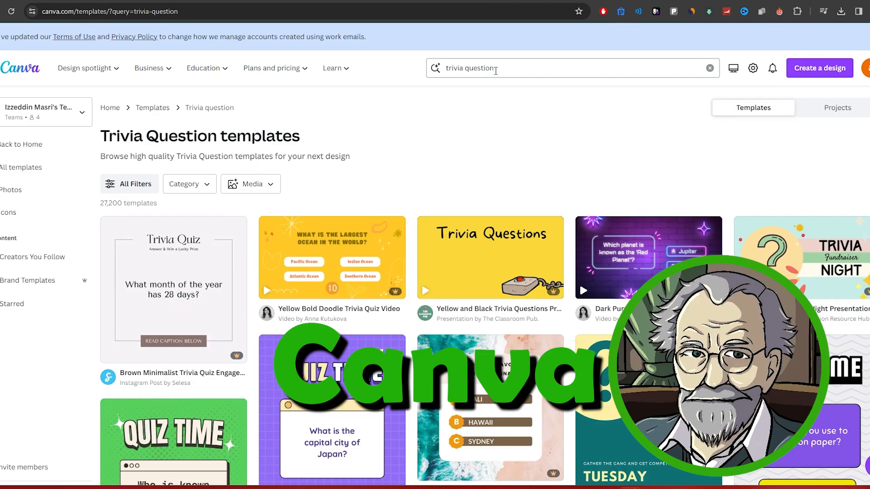
scroll("down", 3)
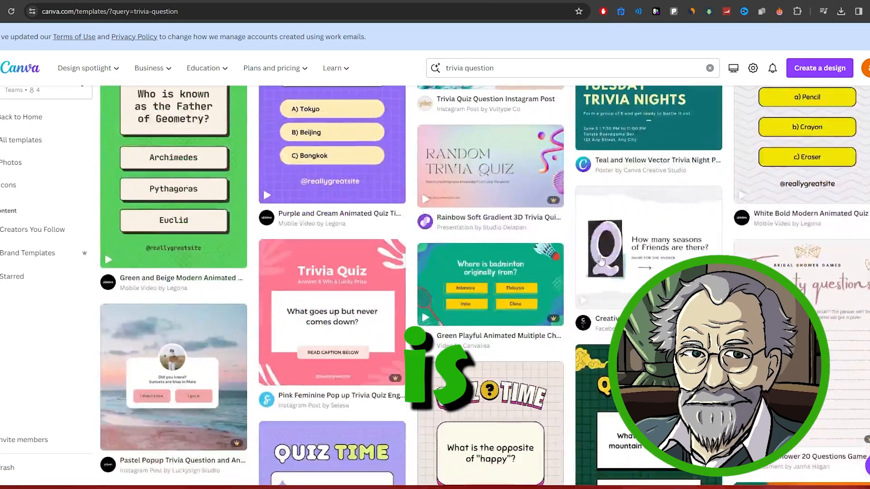
scroll("down", 3)
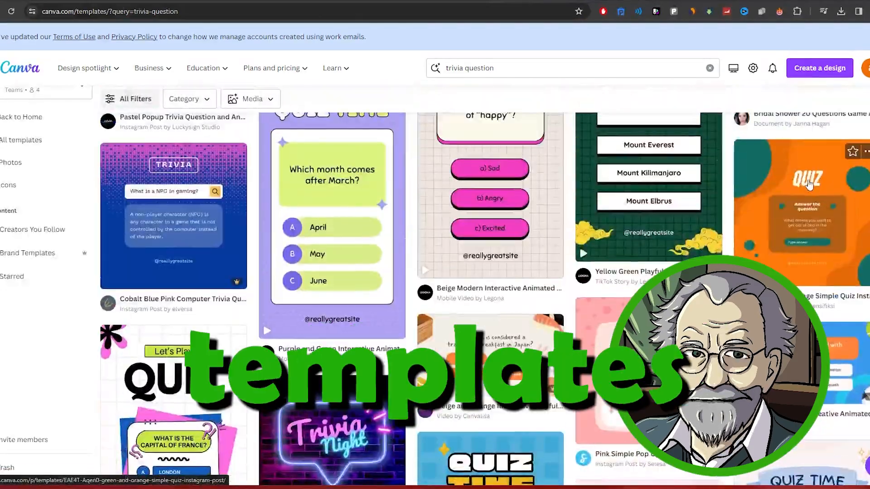
scroll("down", 3)
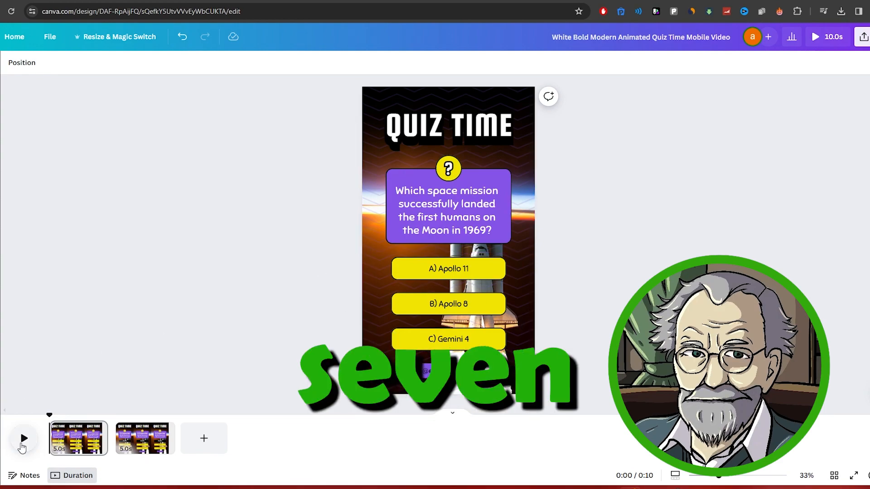
Play the Quiz Time video preview showing the Apollo 11 Moon landing question
left_click(23, 439)
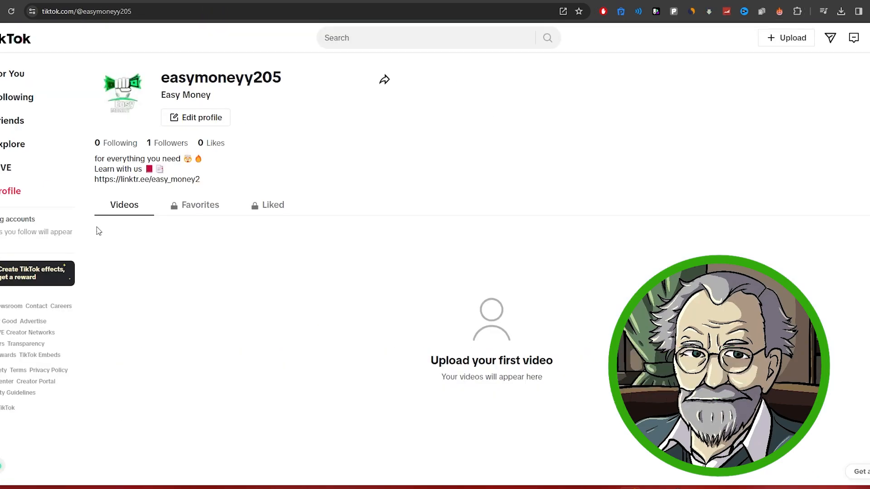
mouse_move(154, 354)
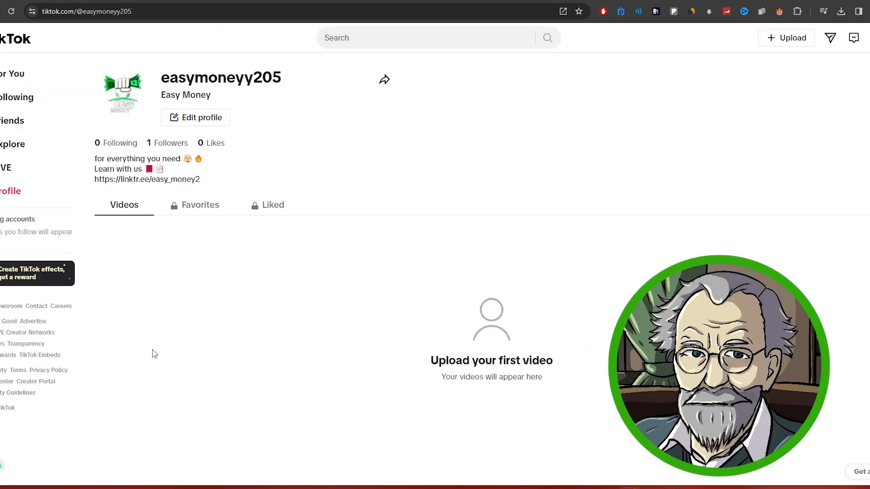
mouse_move(573, 352)
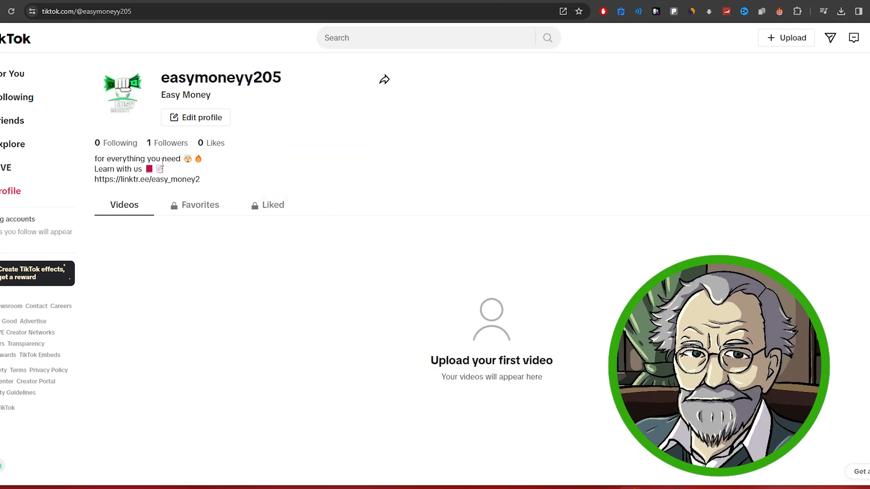
Highlight the 'Learn with us' bio line on the empty TikTok profile
double_click(118, 168)
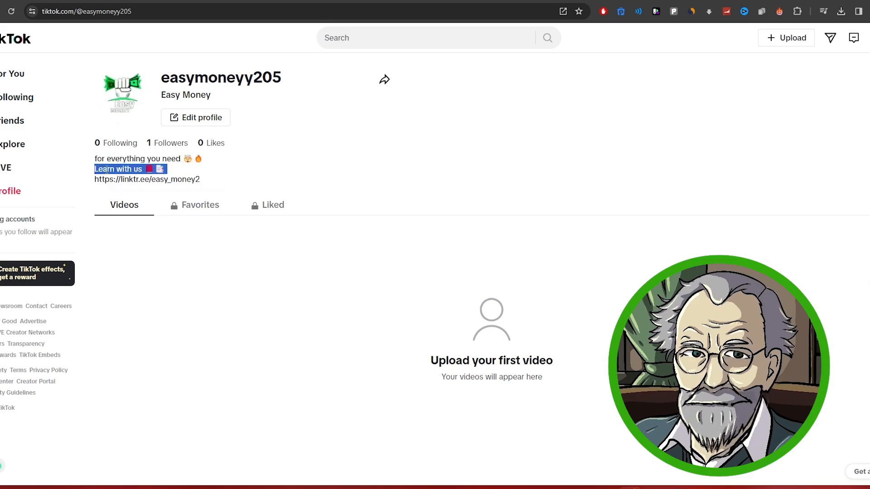
left_click(427, 221)
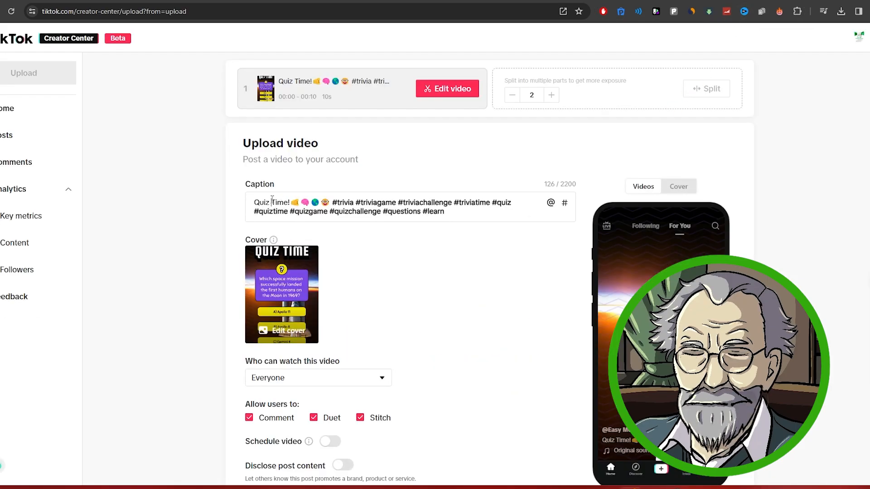
Scroll to the bottom of the upload page and post the quiz video
scroll("down", 3)
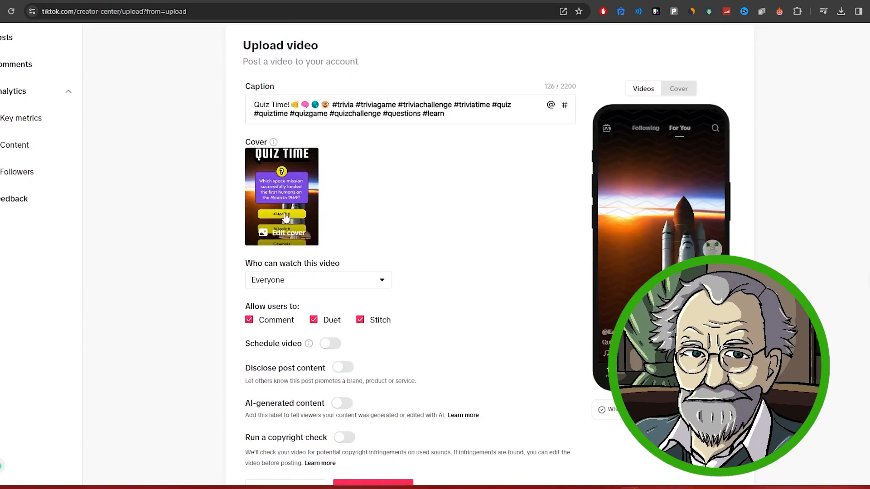
scroll("down", 3)
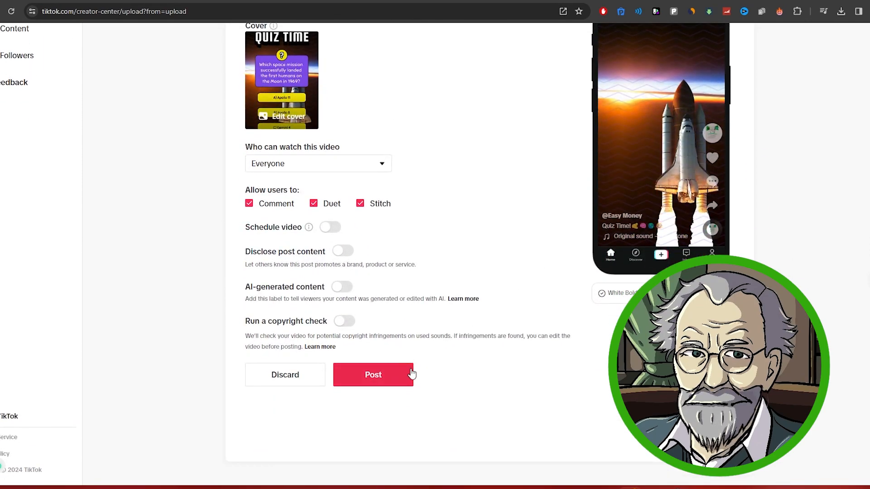
left_click(373, 375)
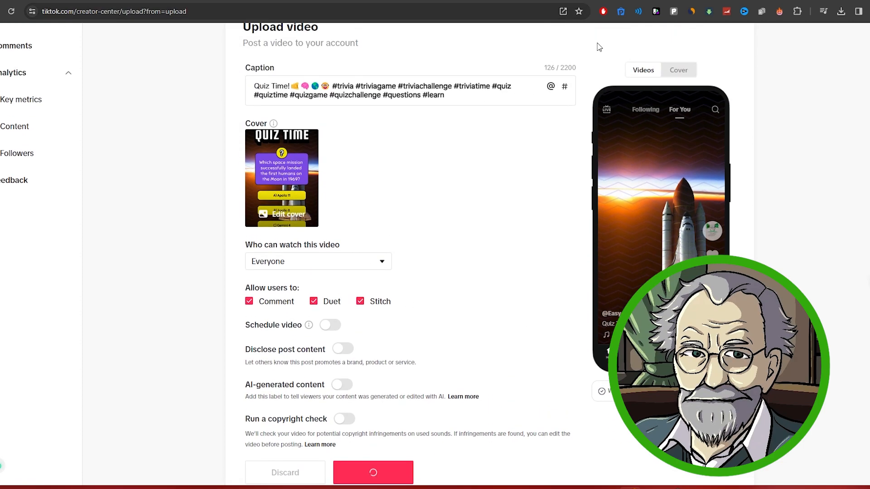
left_click(373, 472)
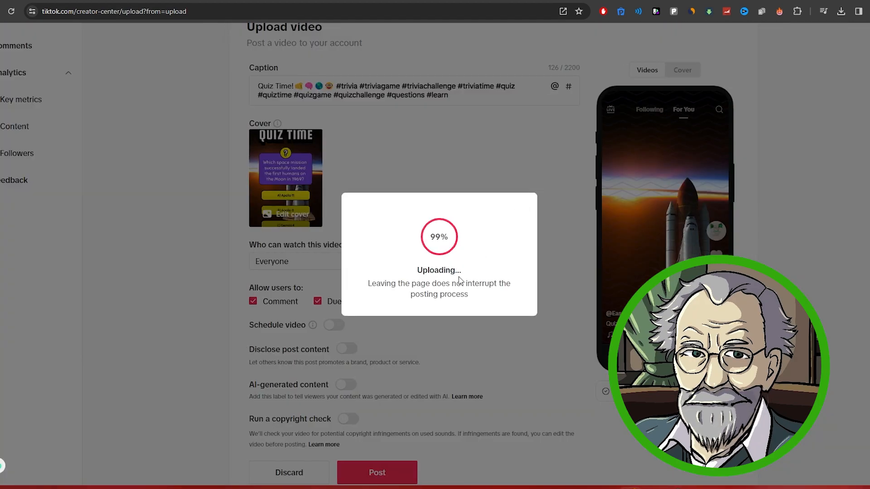